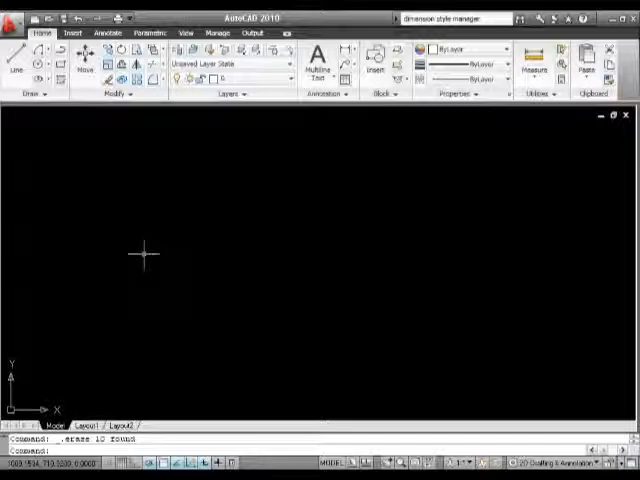
mouse_move(110, 240)
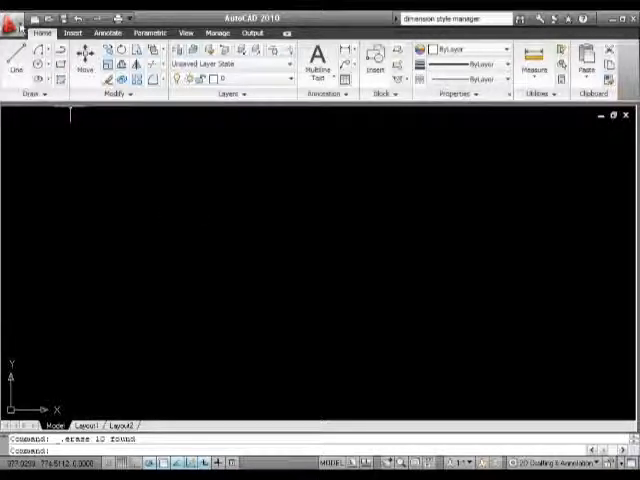
- Reach Drawing Utilities in the application menu to get to the Units settings
click(12, 18)
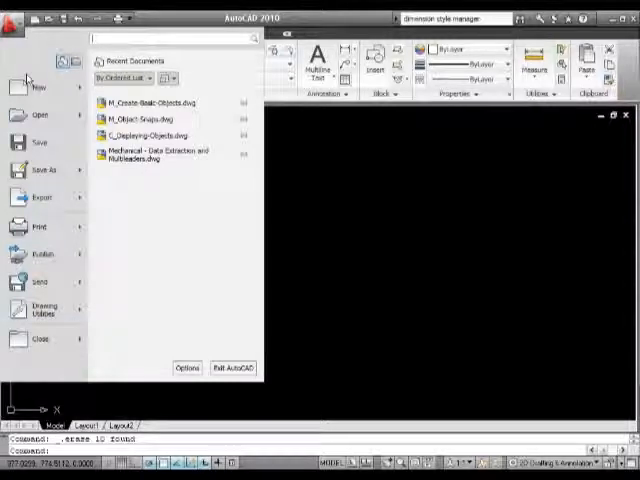
click(42, 312)
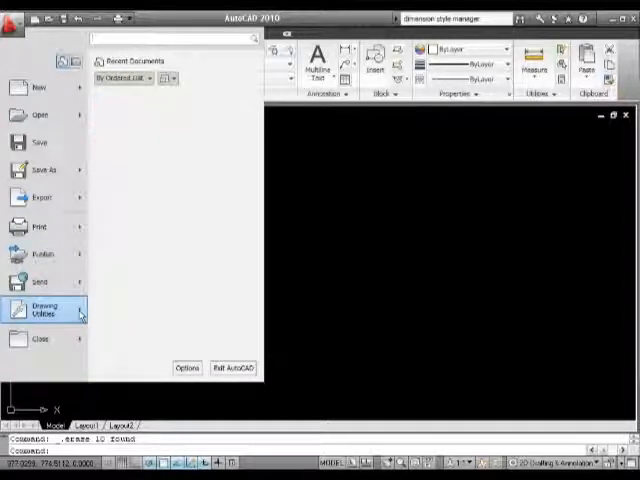
mouse_move(154, 146)
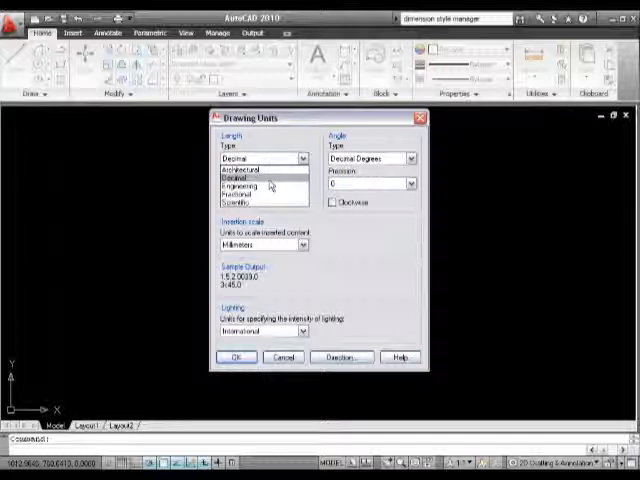
- Set Length Type to Decimal with Precision 0, then reach the insertion-scale unit choices
click(300, 184)
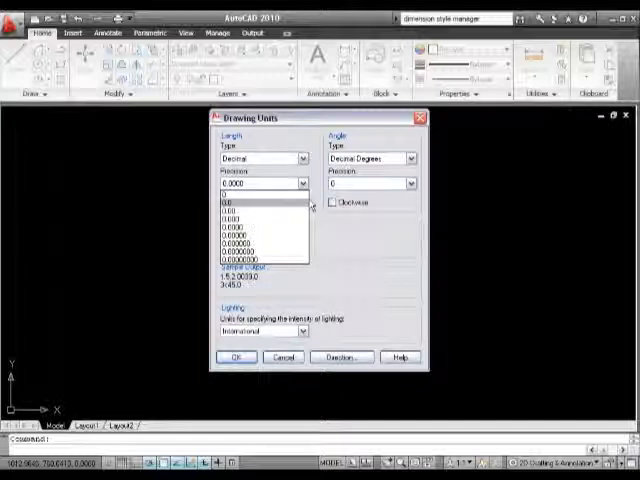
click(300, 244)
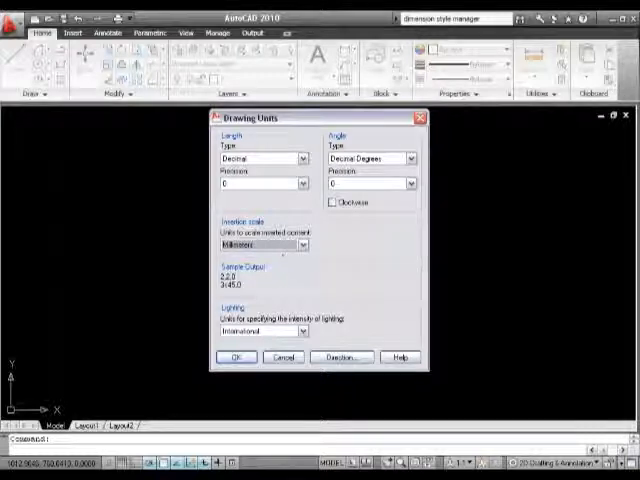
click(300, 244)
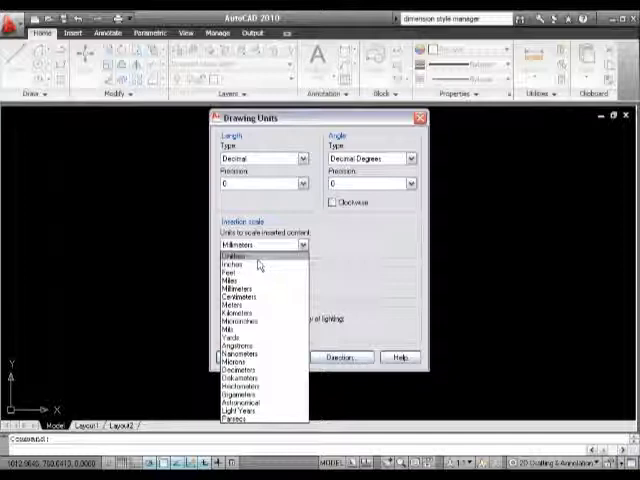
mouse_move(240, 288)
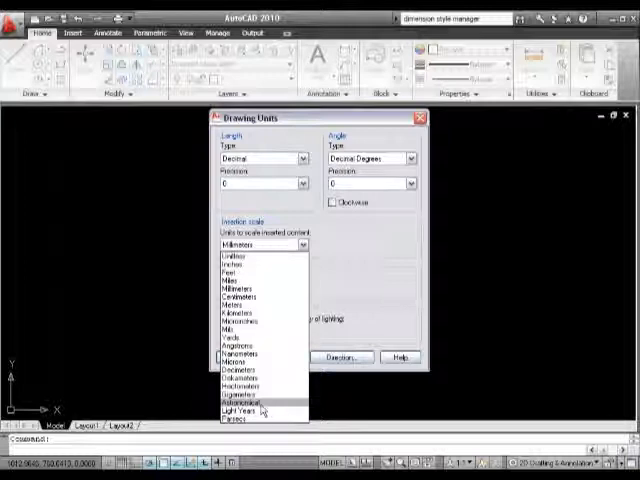
mouse_move(244, 406)
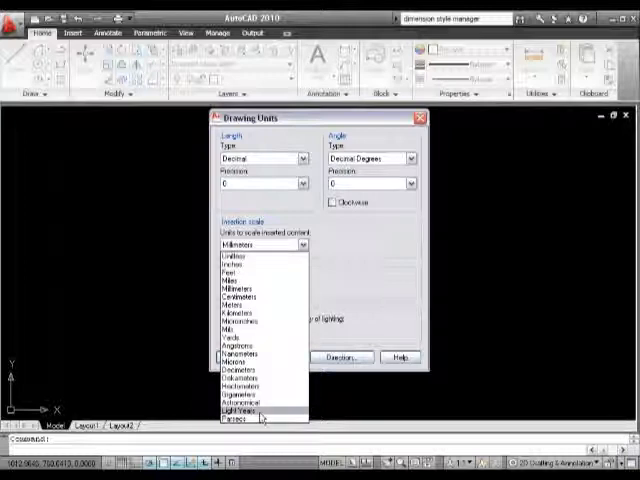
mouse_move(250, 420)
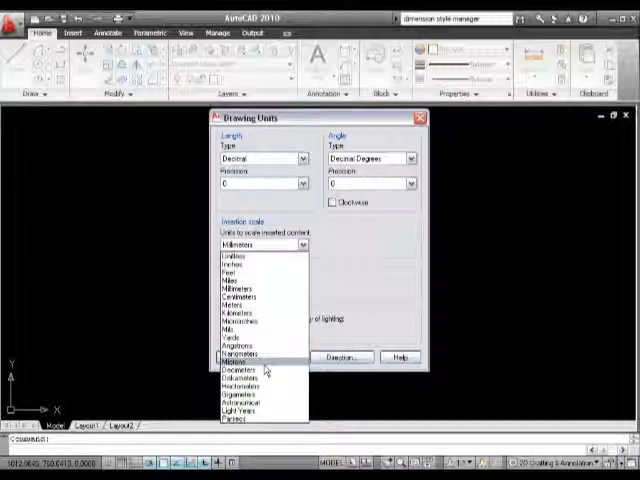
mouse_move(250, 308)
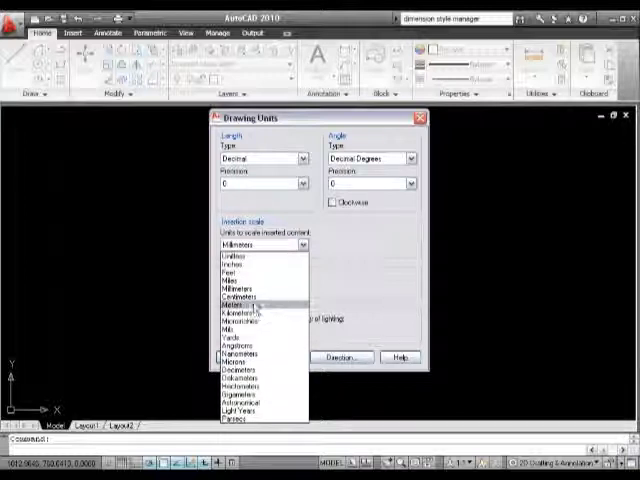
mouse_move(256, 272)
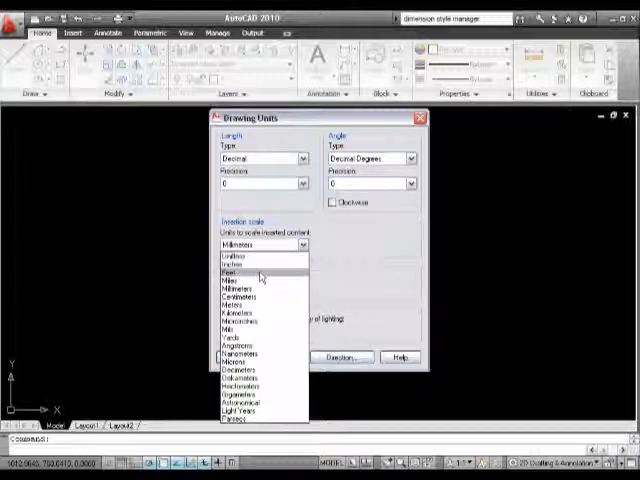
mouse_move(244, 316)
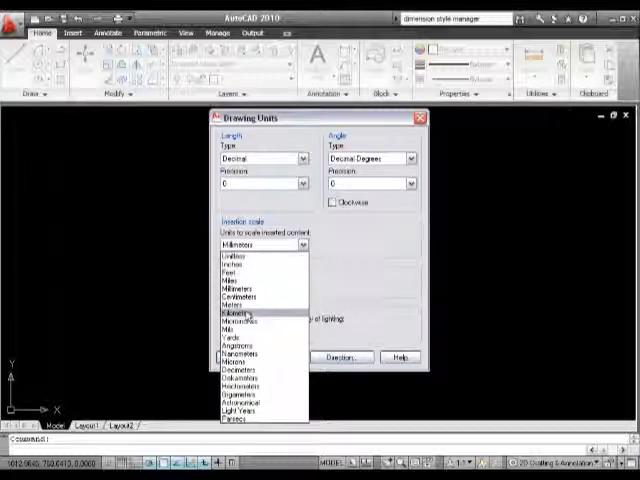
mouse_move(238, 288)
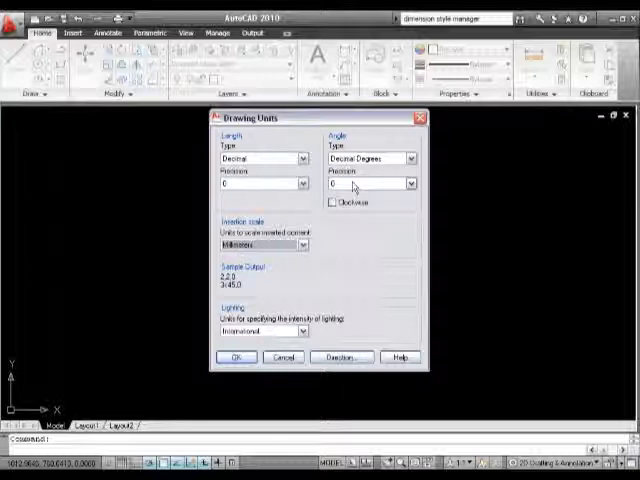
click(410, 158)
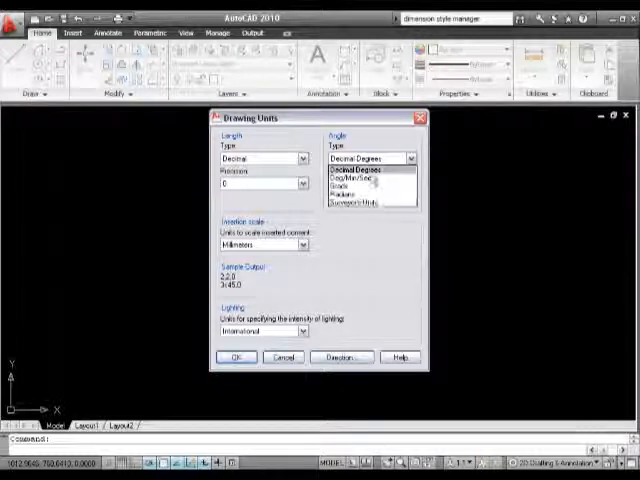
- Set Angle Type to Decimal Degrees with Precision 0
click(368, 170)
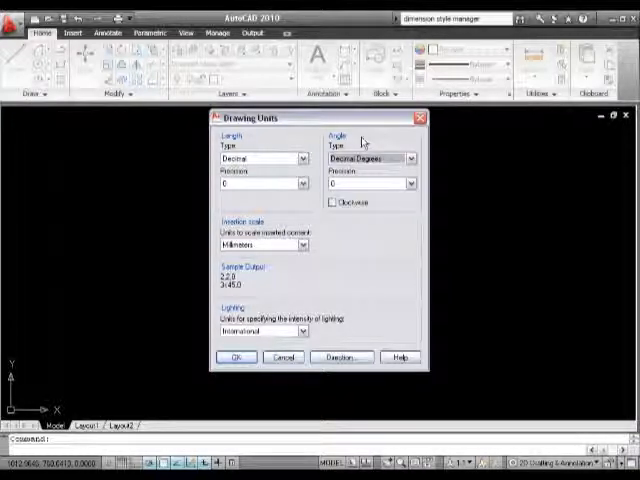
click(408, 184)
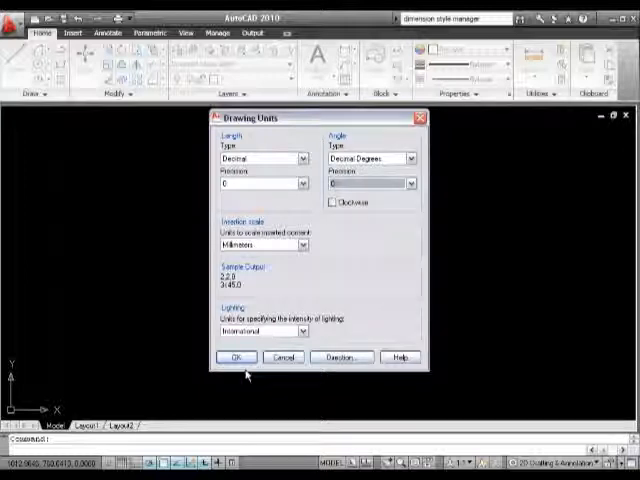
- Confirm the Drawing Units settings with OK and return to the drawing
click(236, 356)
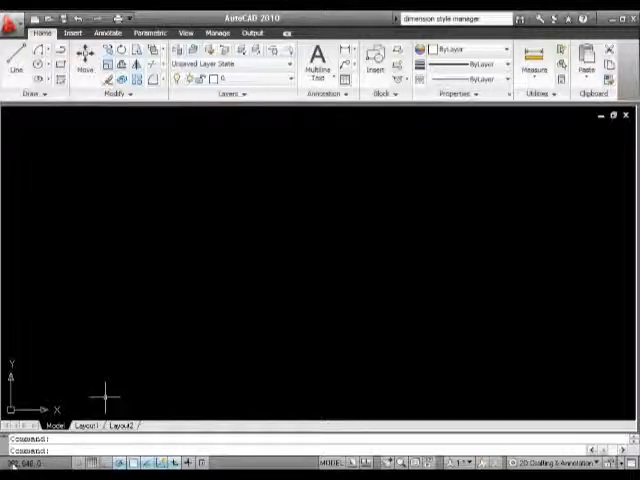
mouse_move(204, 378)
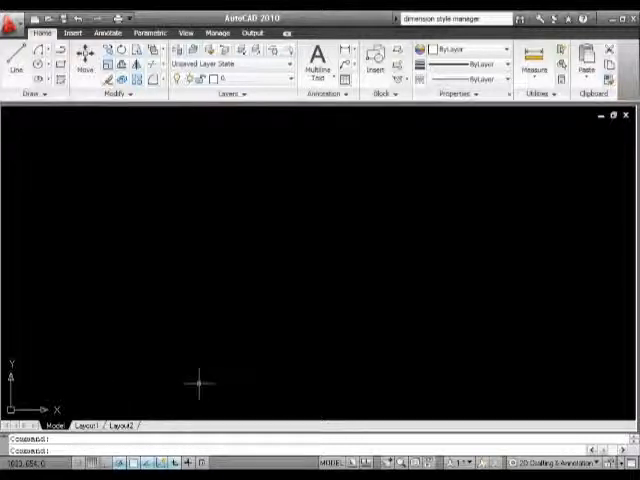